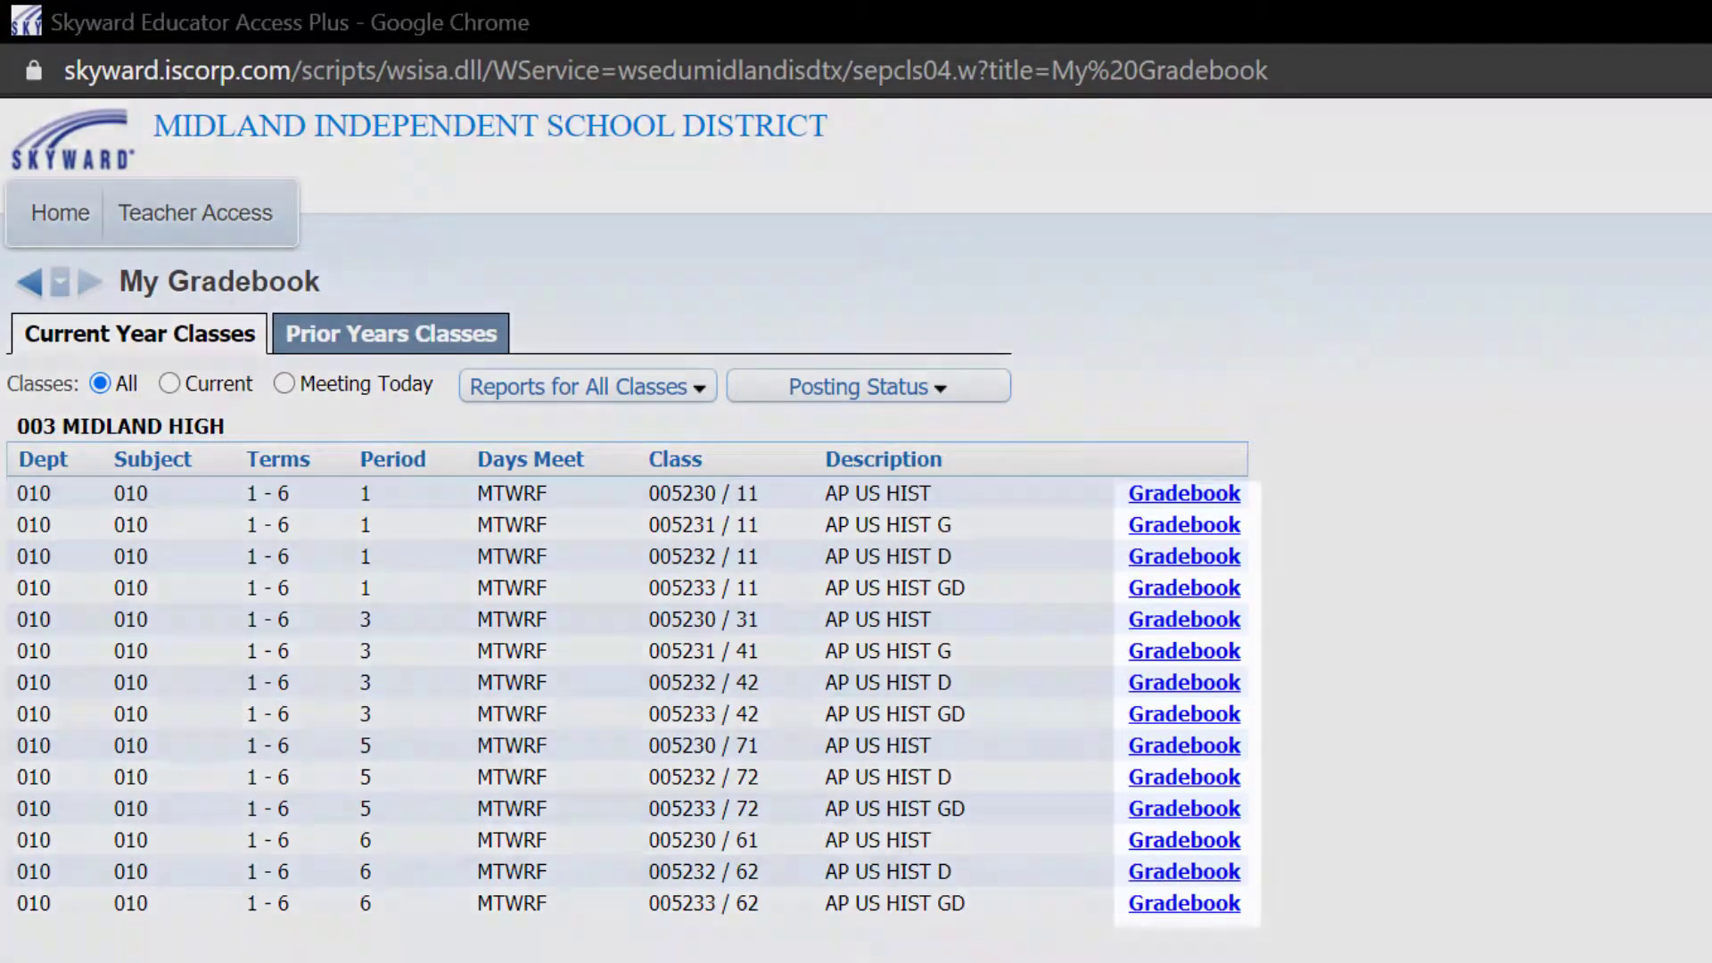
Open the period 1 AP US HIST gradebook, then Message Center under Other Access
{"action": "left_click", "coordinate": [1182, 492]}
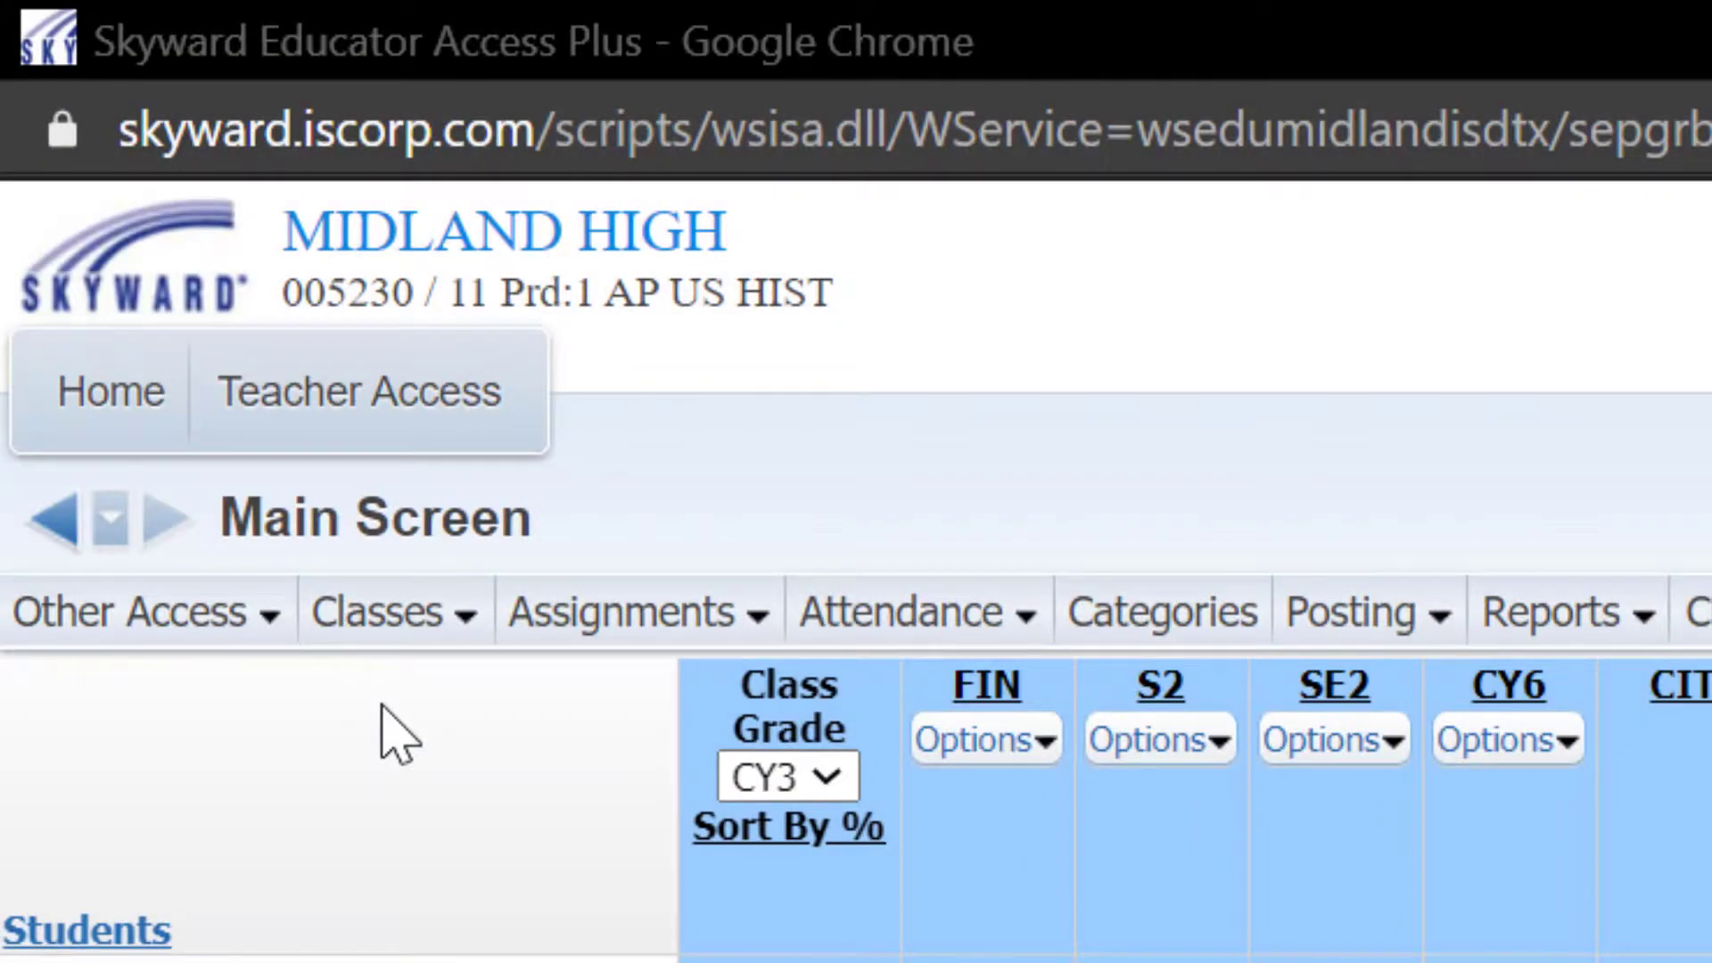
{"action": "left_click", "coordinate": [131, 610]}
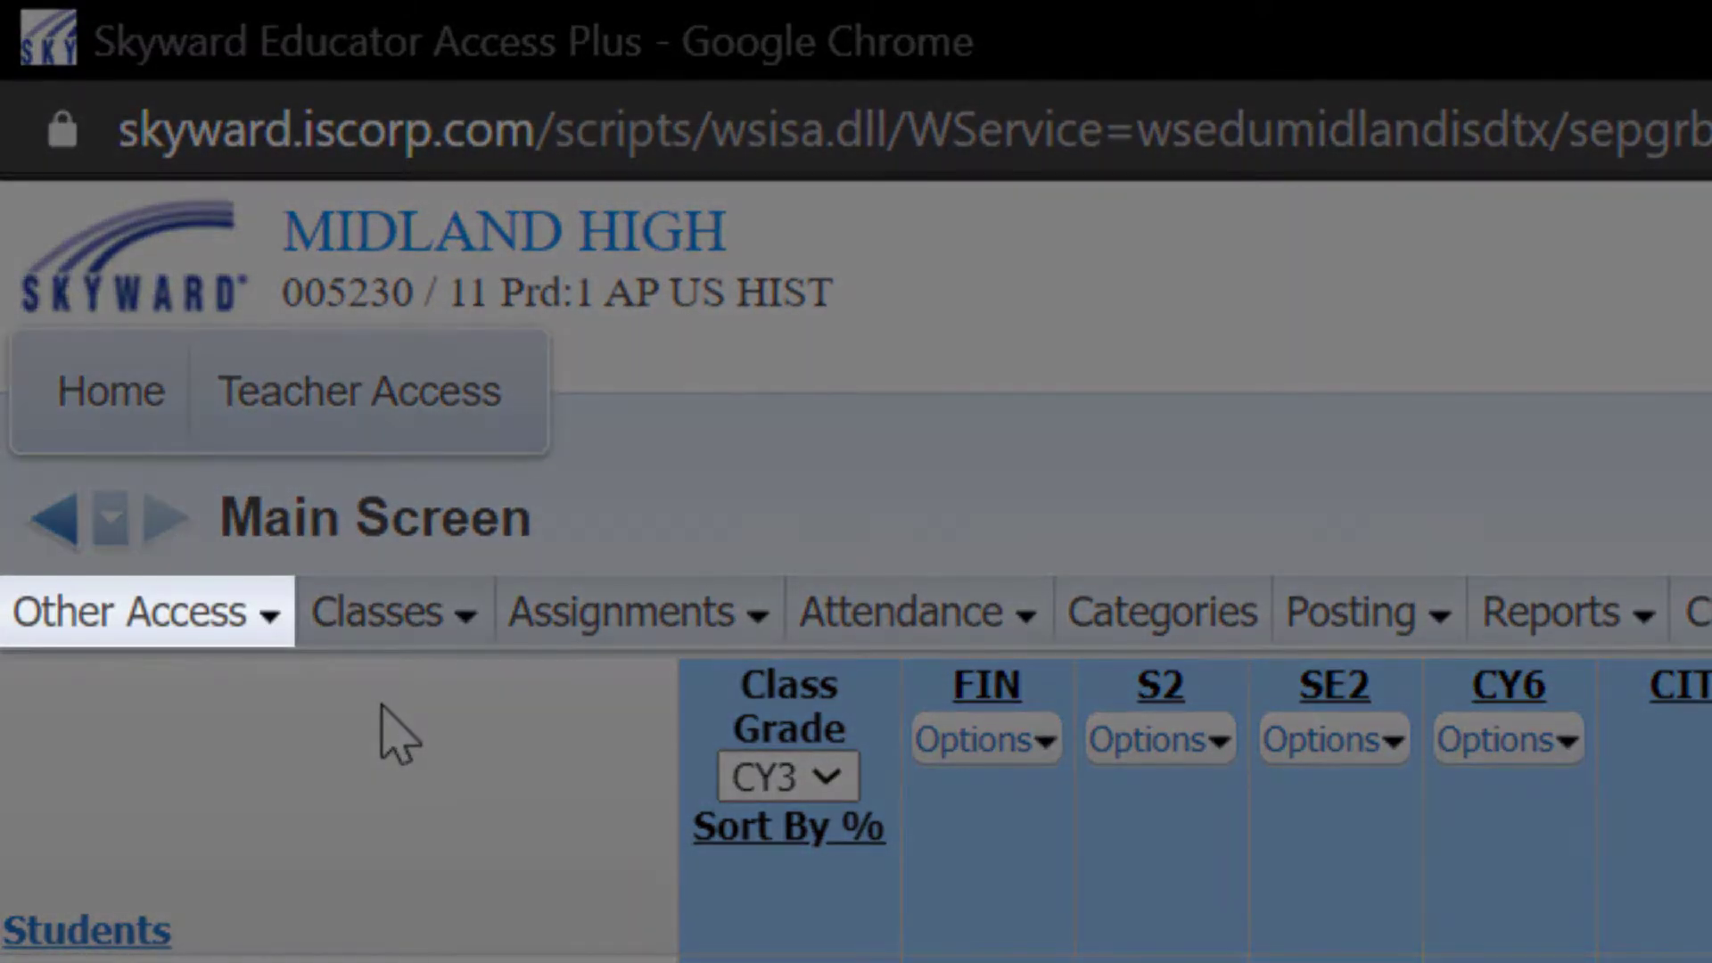
{"action": "left_click", "coordinate": [131, 610]}
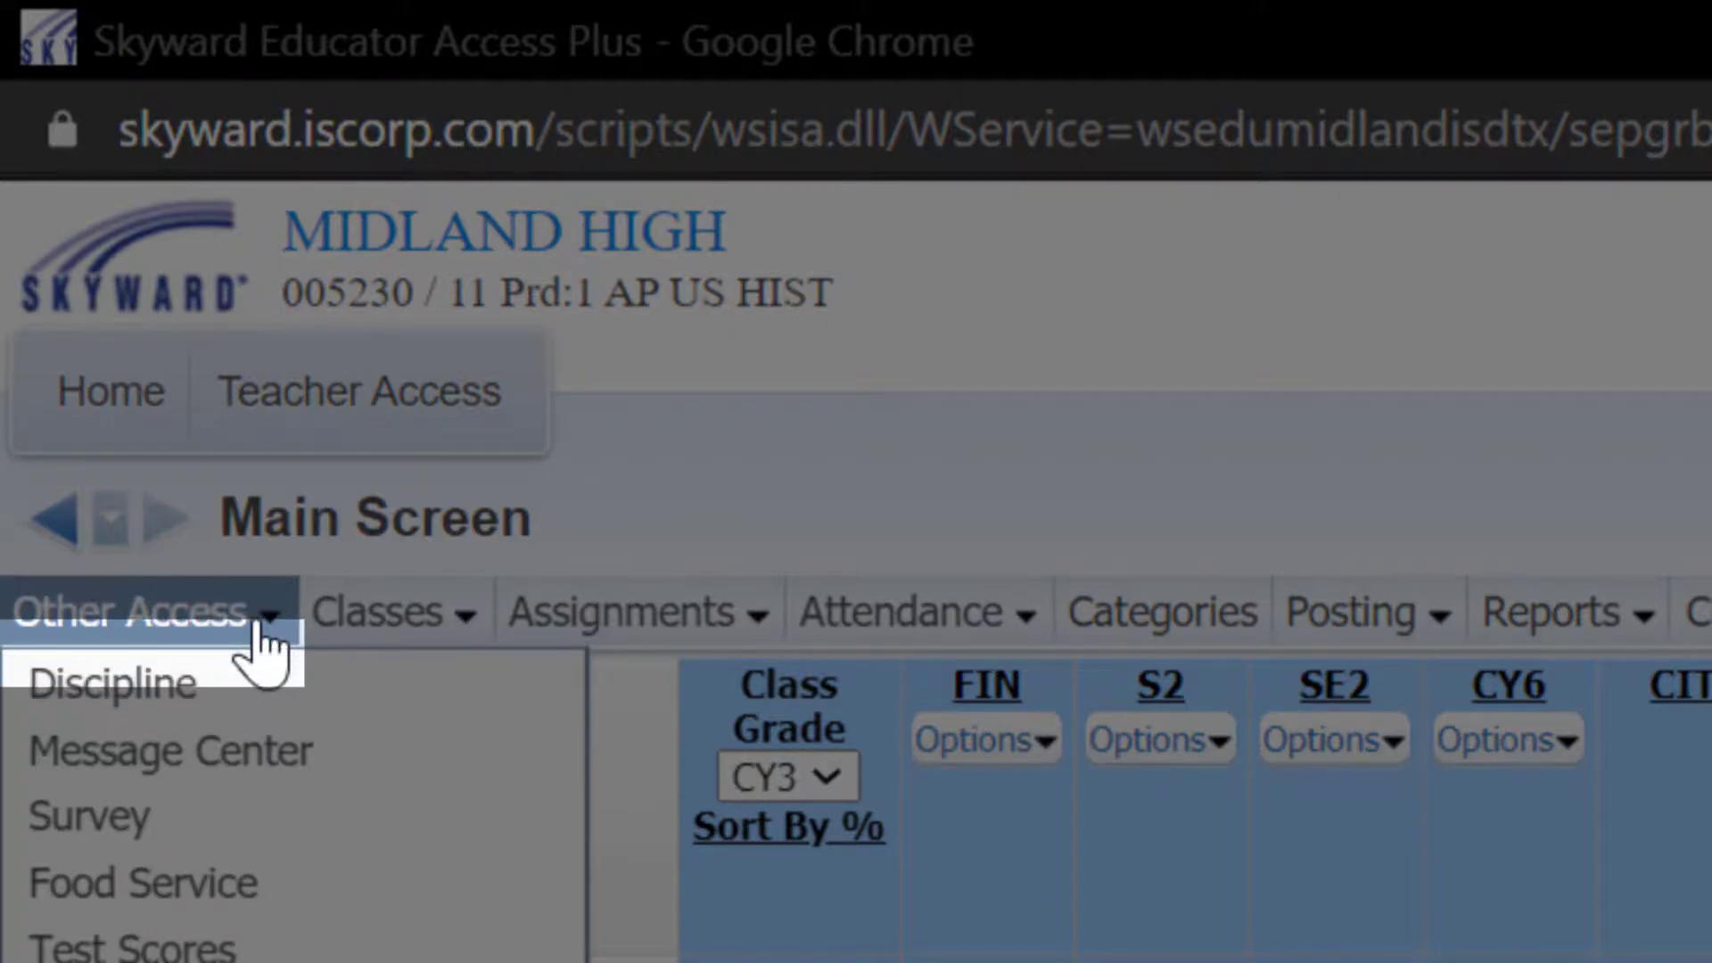
{"action": "mouse_move", "coordinate": [169, 750]}
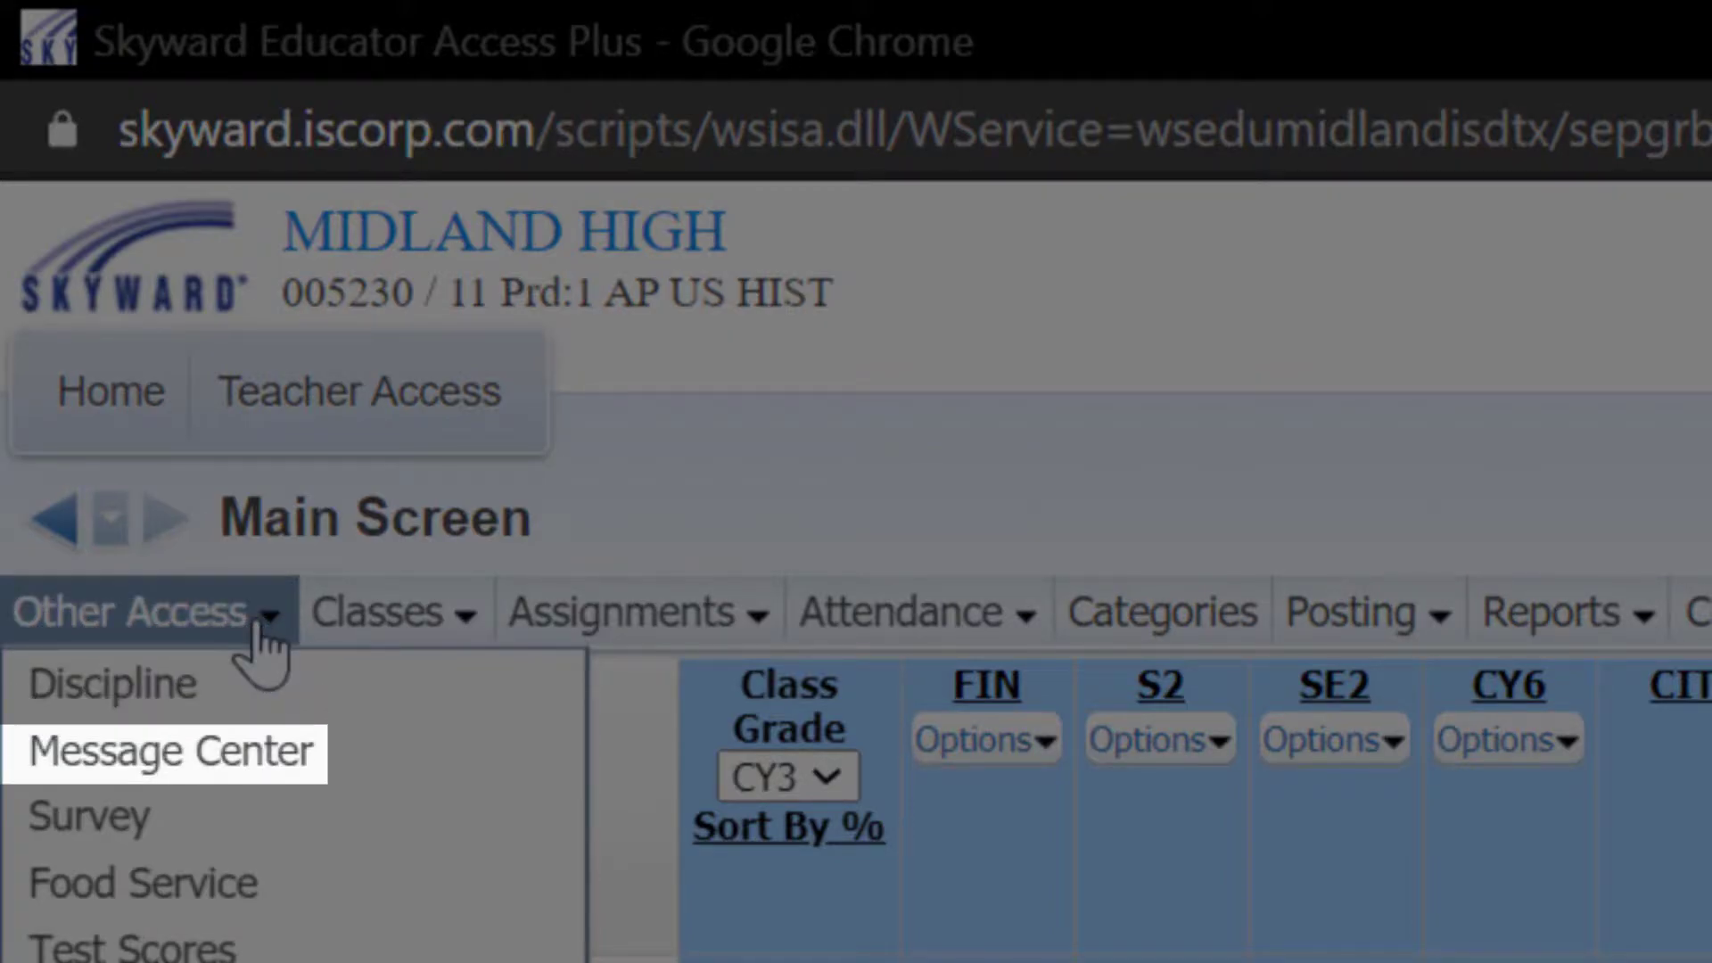
{"action": "left_click", "coordinate": [169, 751]}
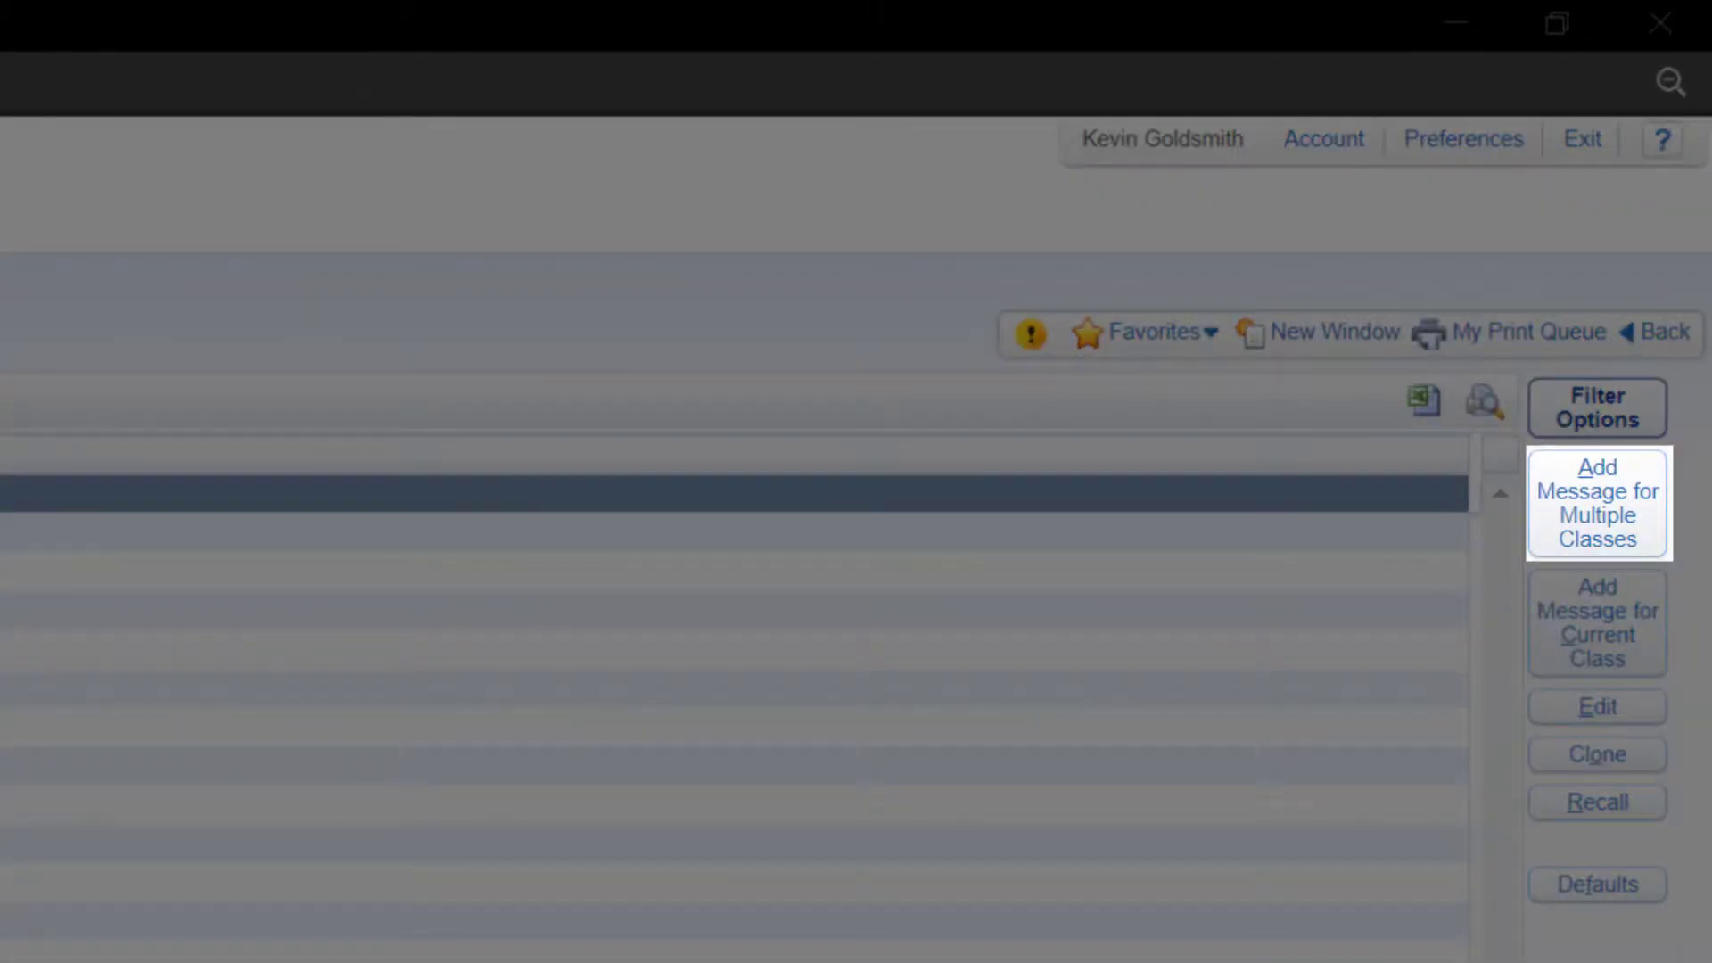
Add a new message for multiple classes from the Message Center
{"action": "left_click", "coordinate": [1596, 503]}
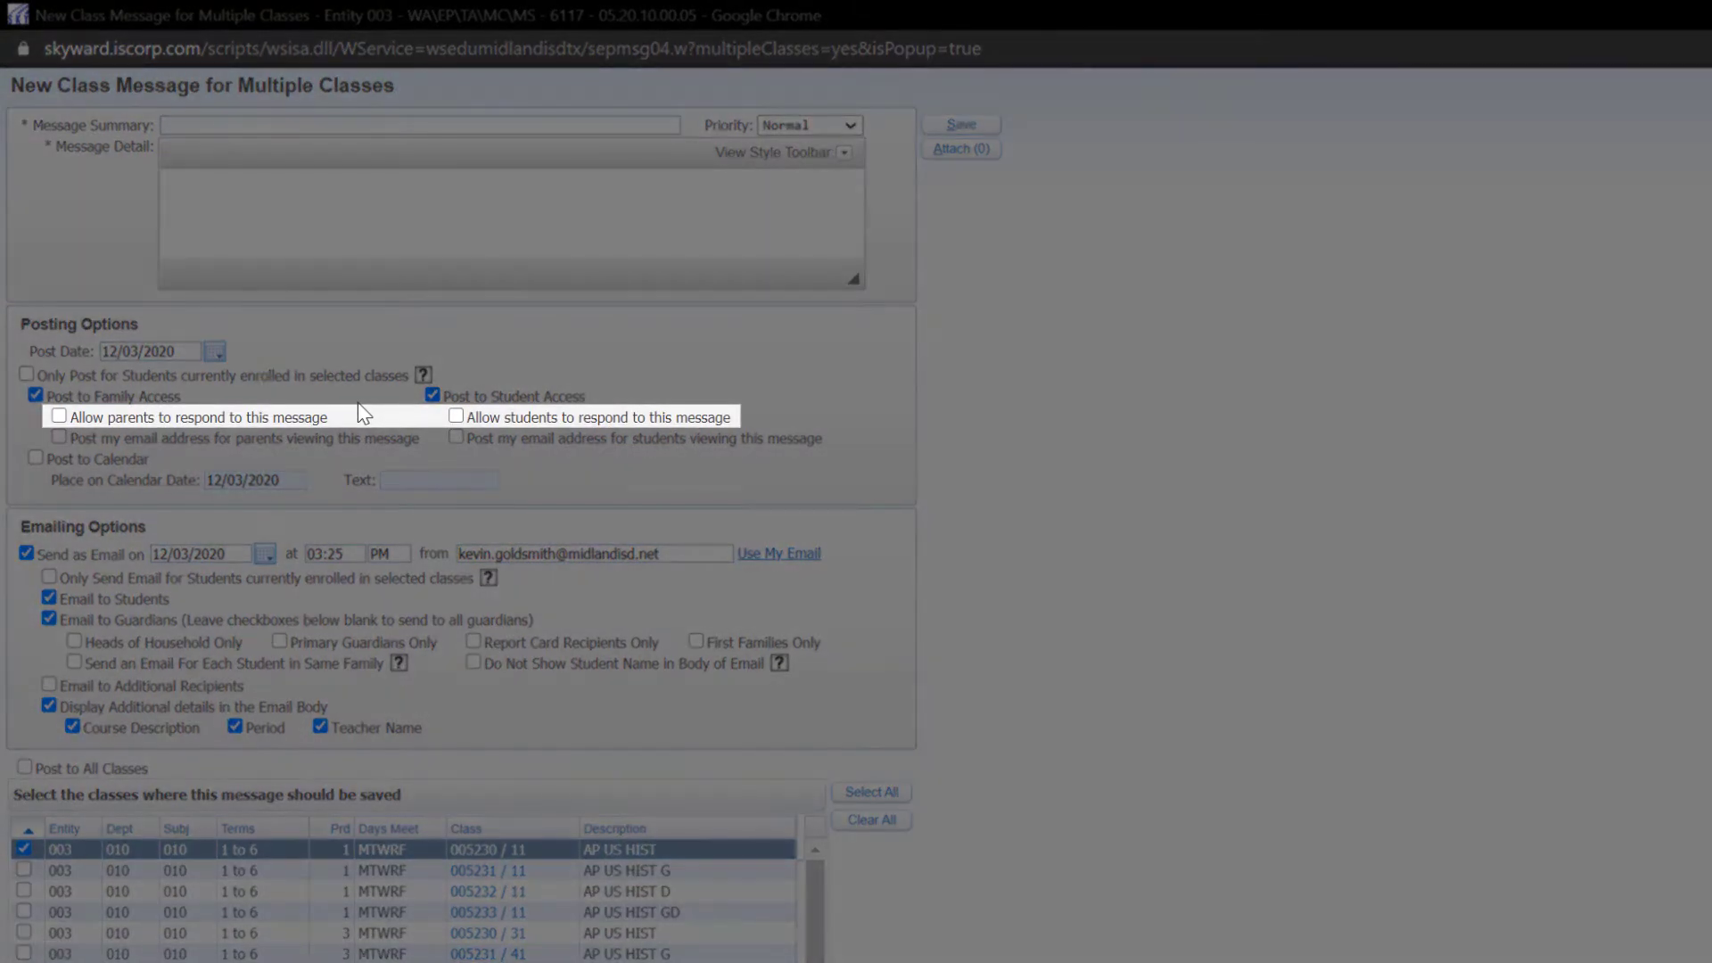
Tick Allow parents to respond and Allow students to respond under Posting Options
{"action": "left_click", "coordinate": [59, 417]}
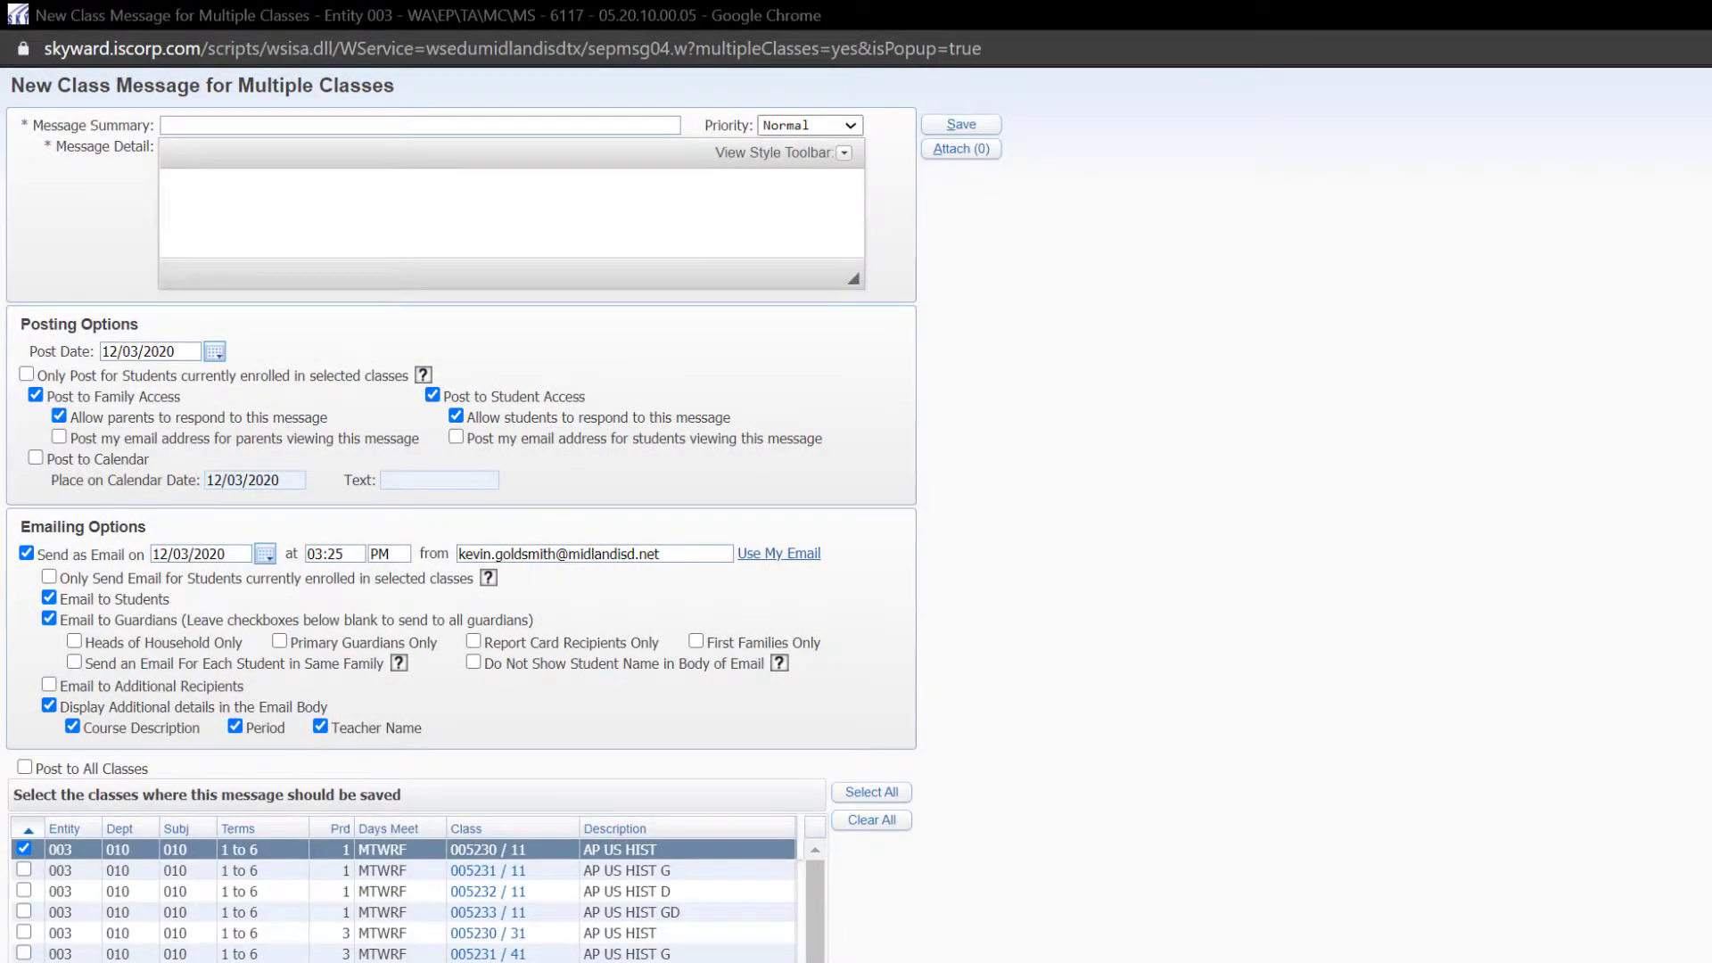
{"action": "left_click", "coordinate": [48, 598]}
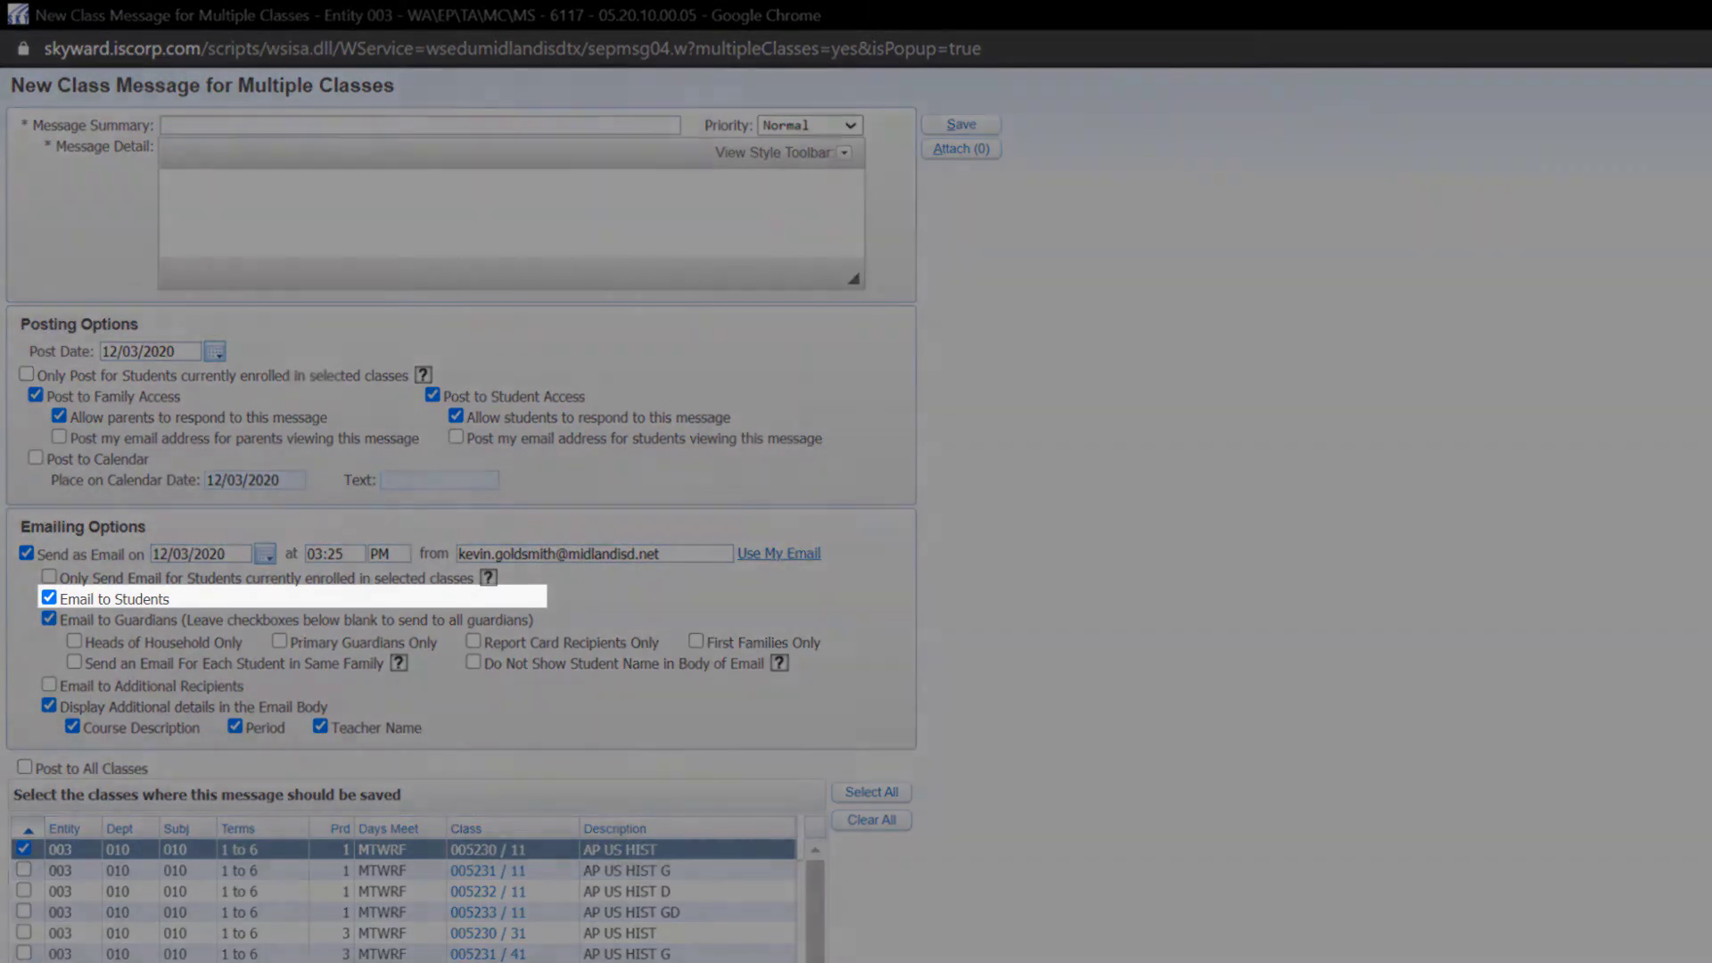
{"action": "left_click", "coordinate": [49, 618]}
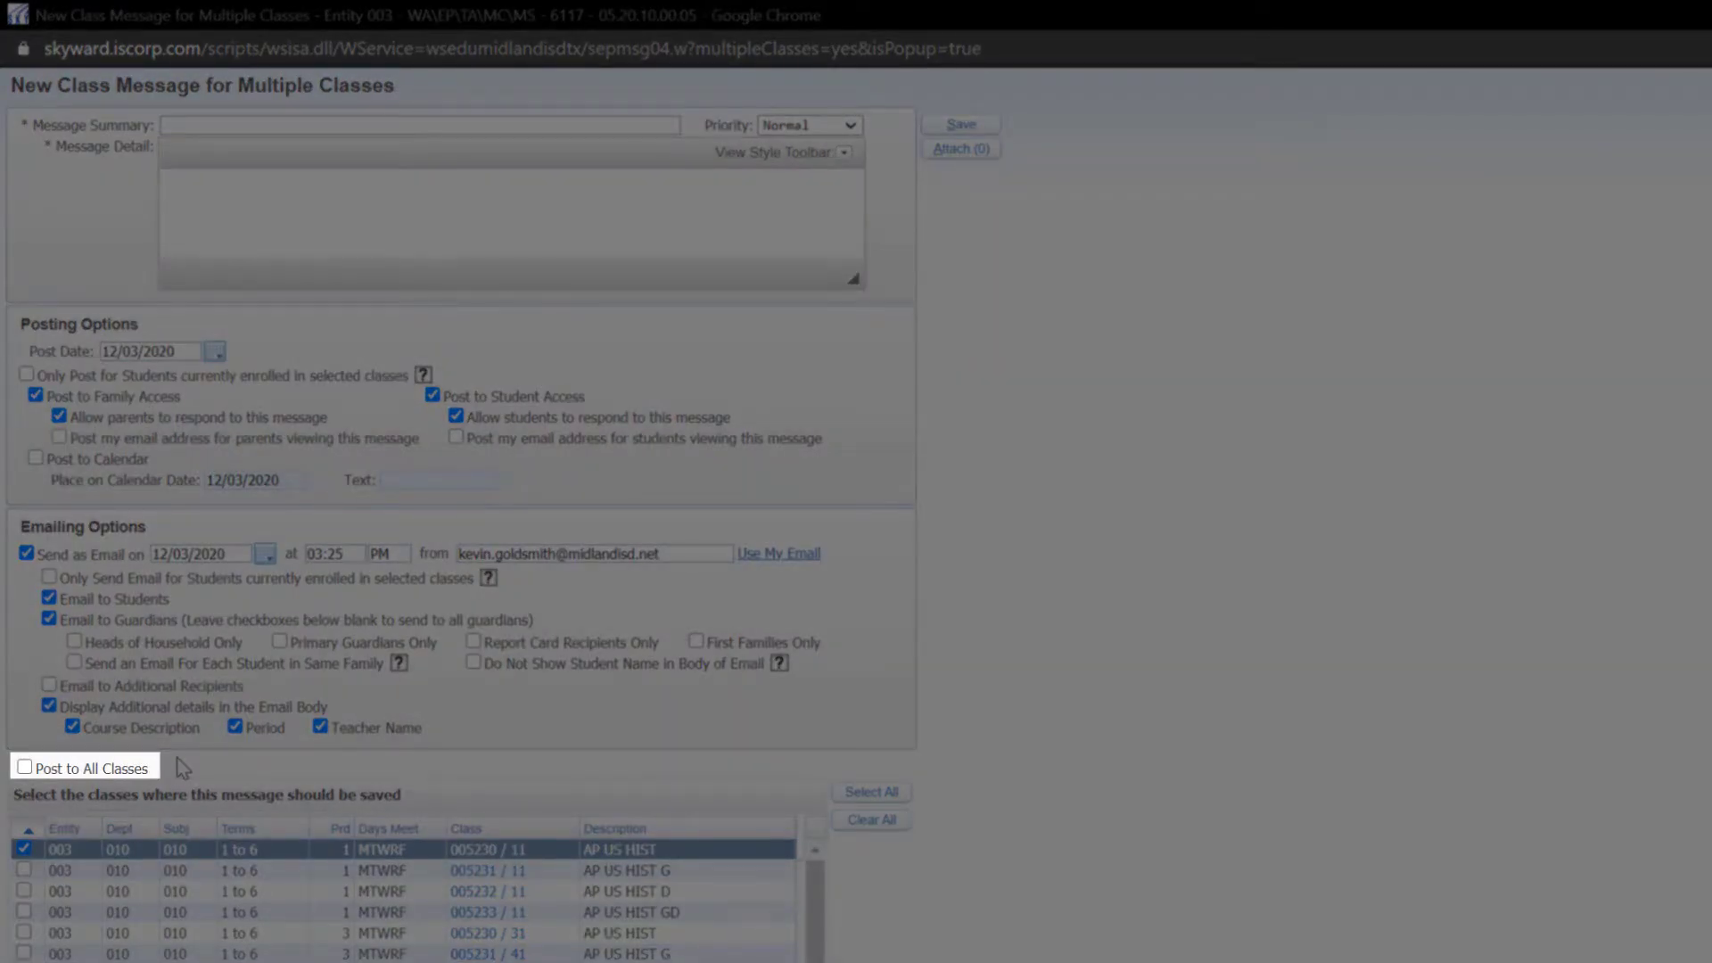
Post to all classes, confirm email send date 12/03/2020 at 3:25 PM, and save
{"action": "left_click", "coordinate": [30, 759]}
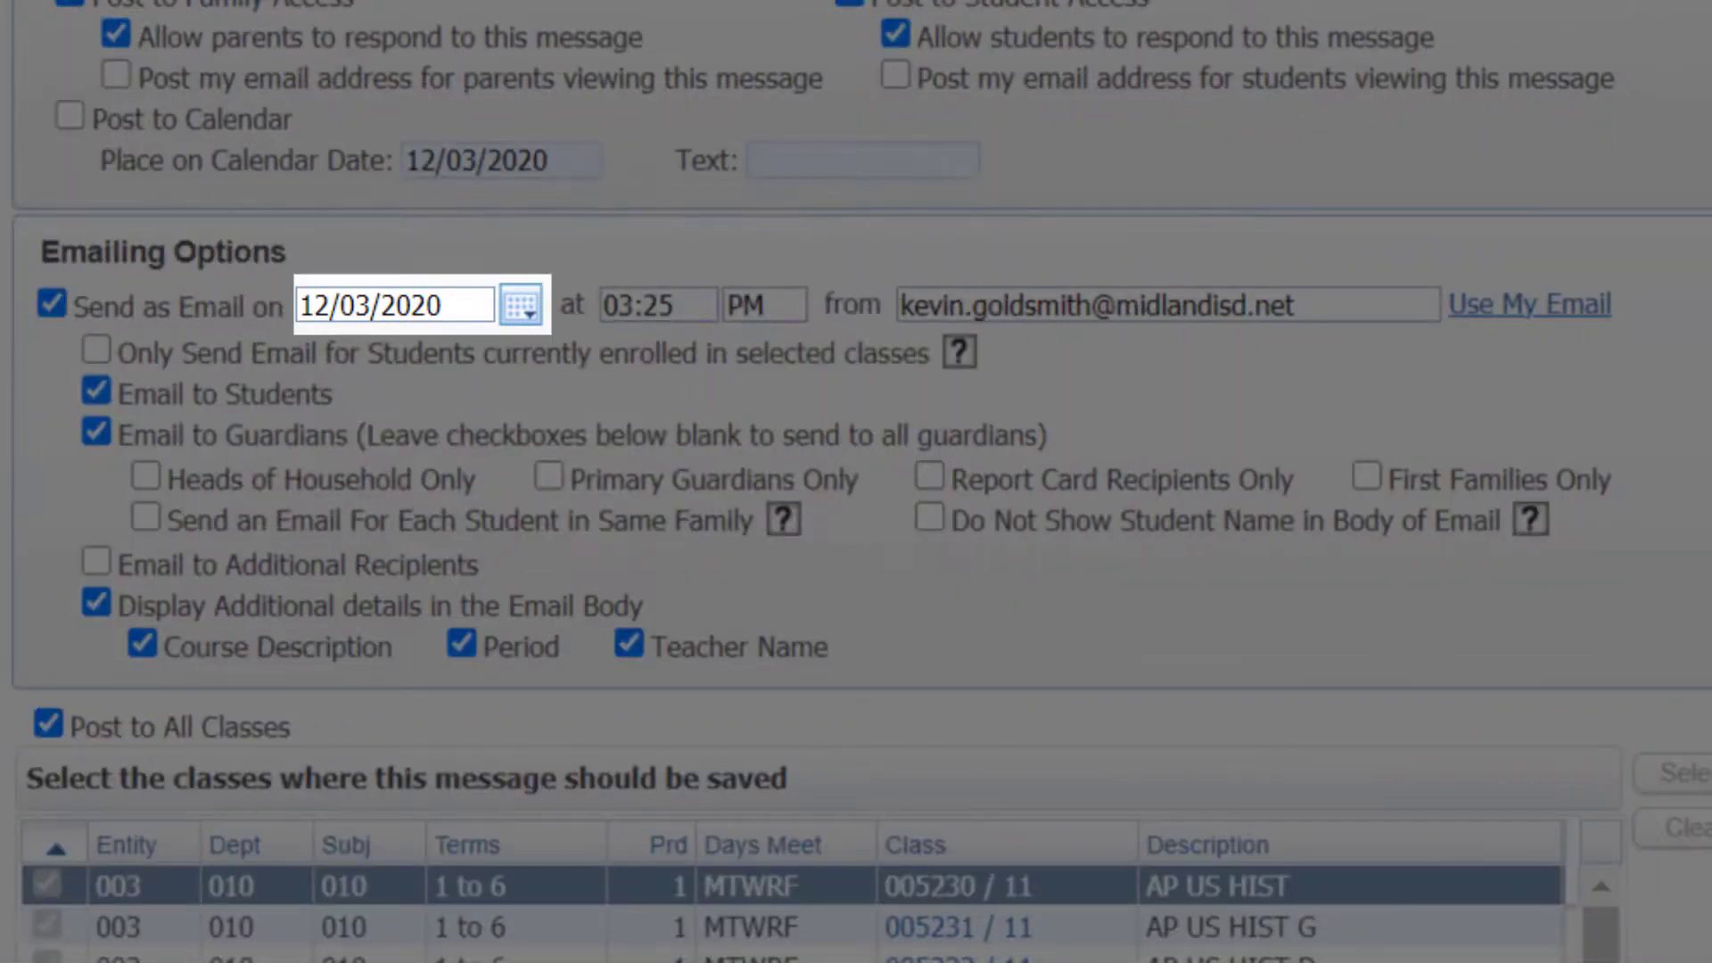
{"action": "left_click", "coordinate": [655, 303]}
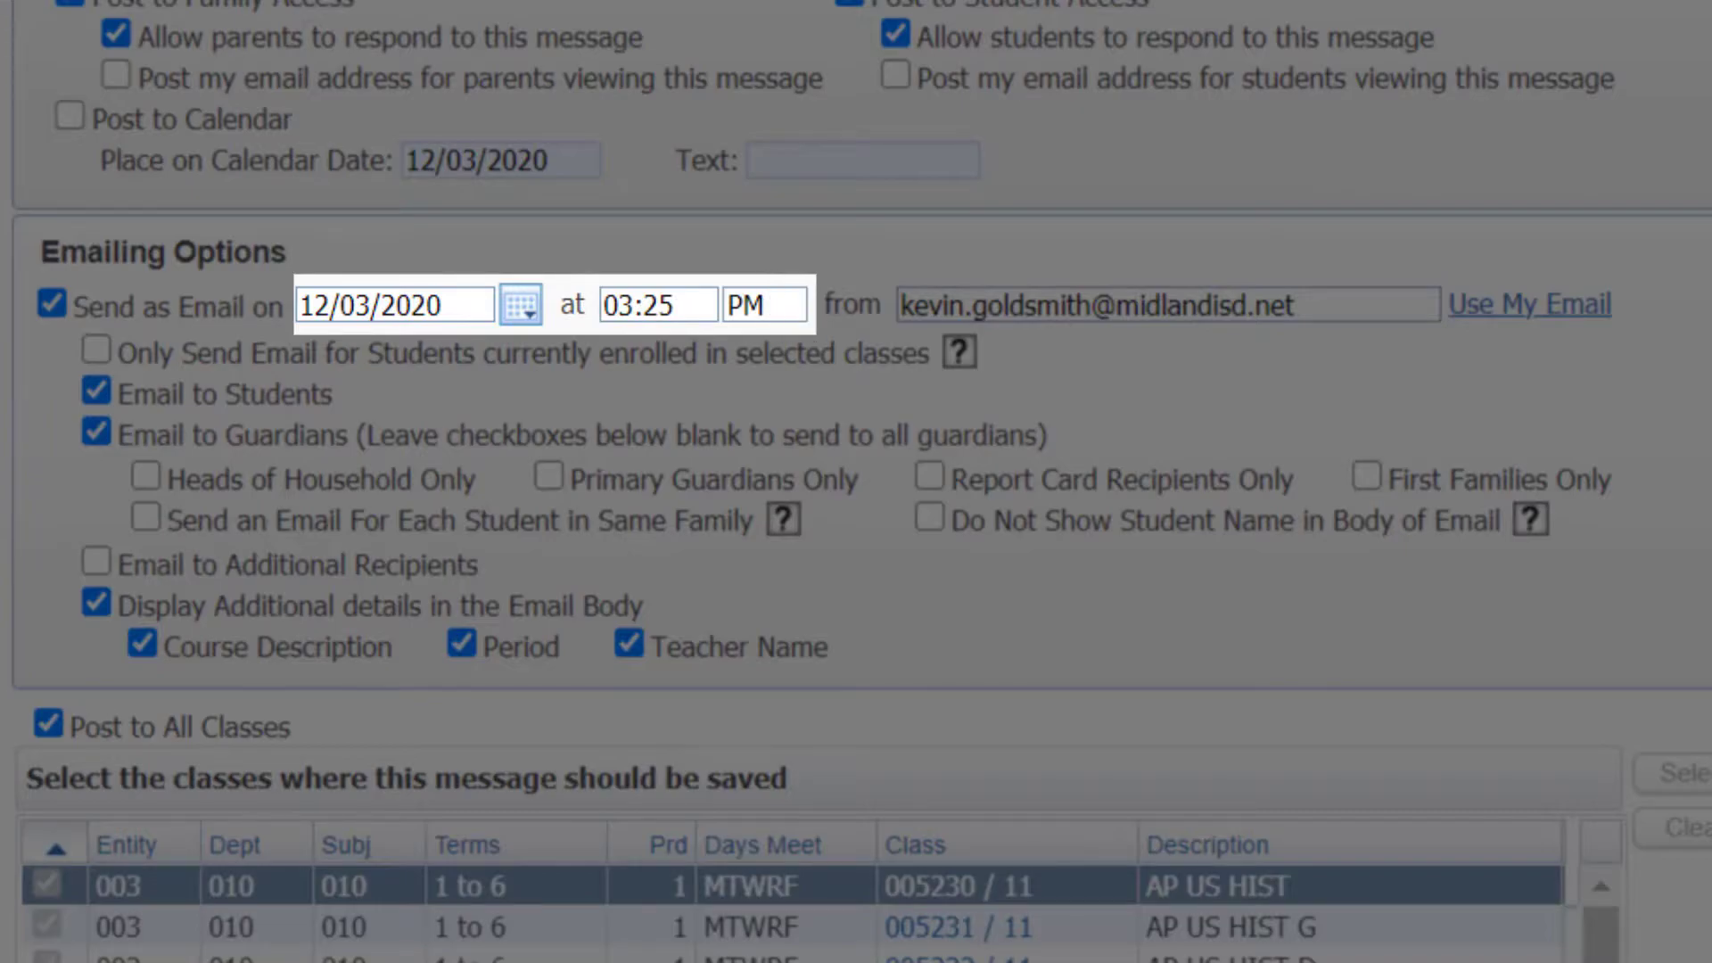
{"action": "left_click", "coordinate": [656, 303]}
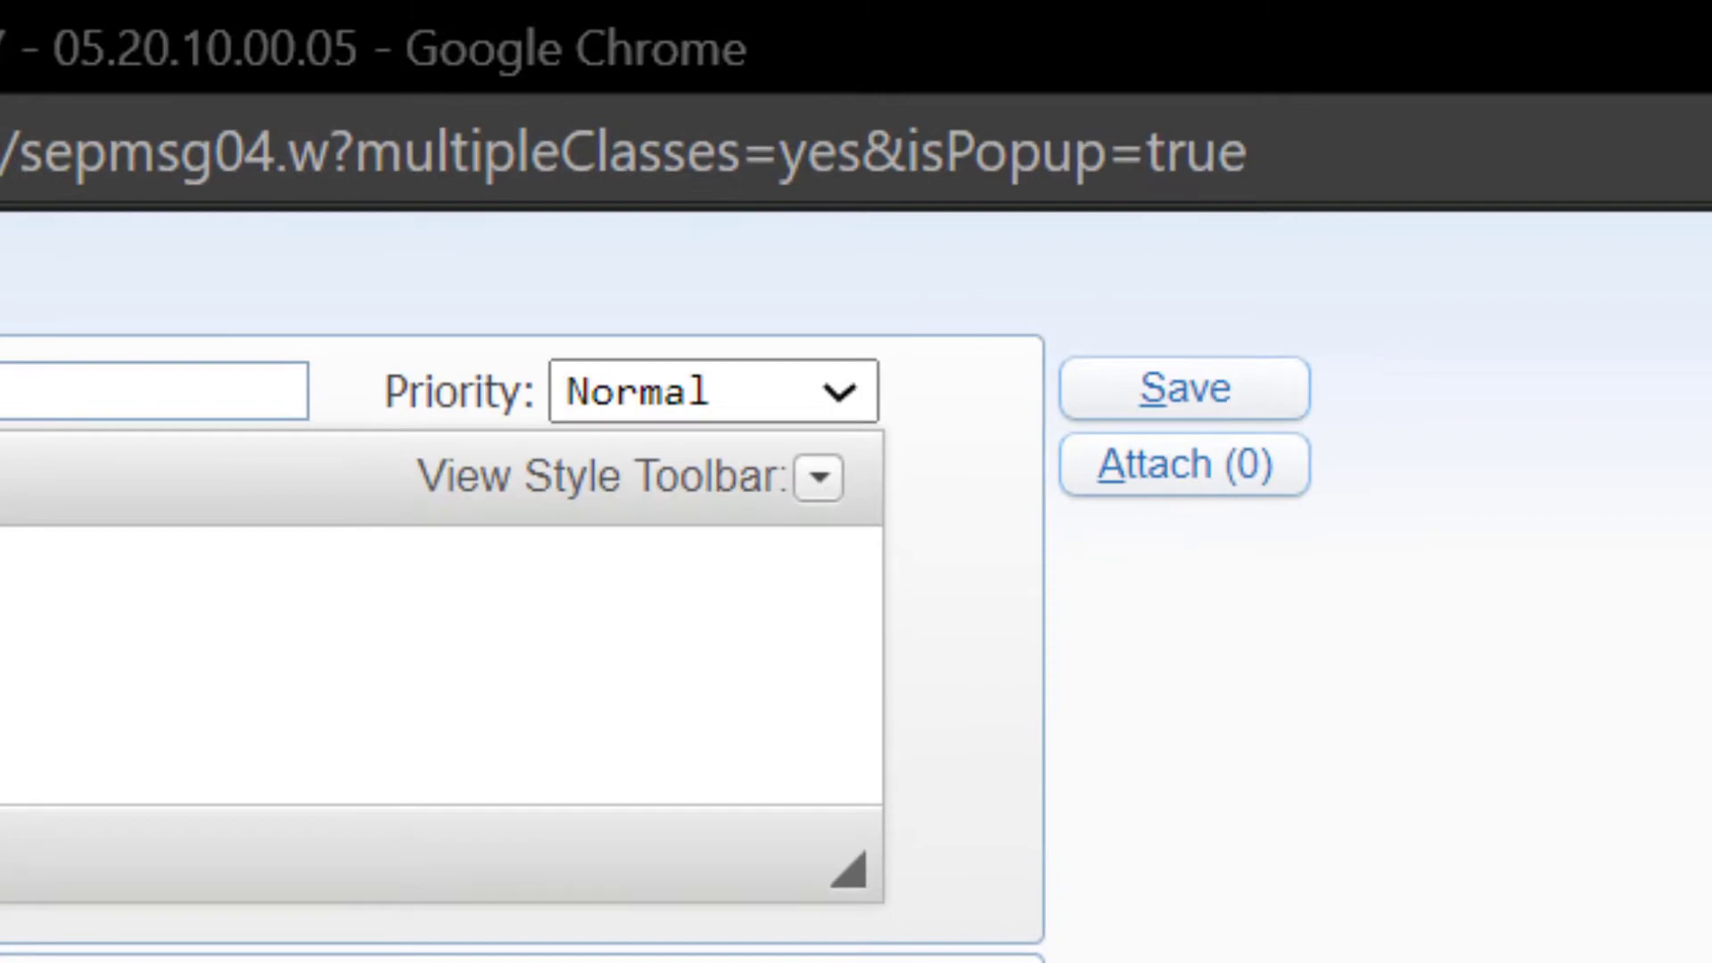
{"action": "left_click", "coordinate": [1183, 389]}
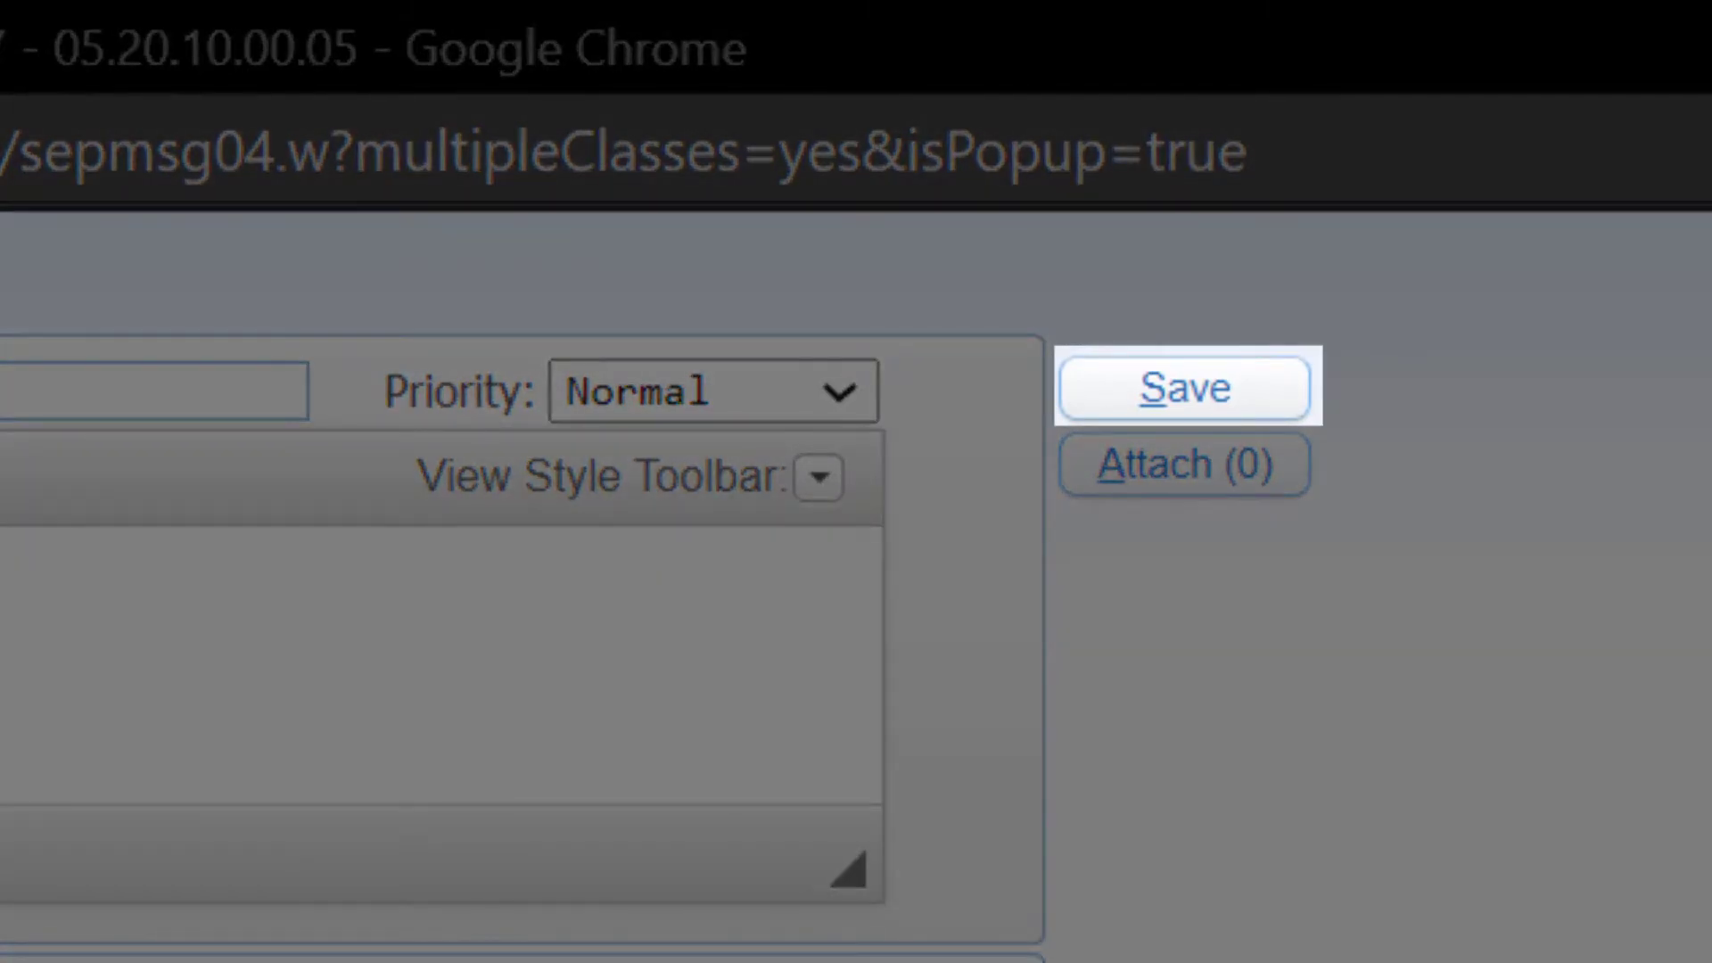